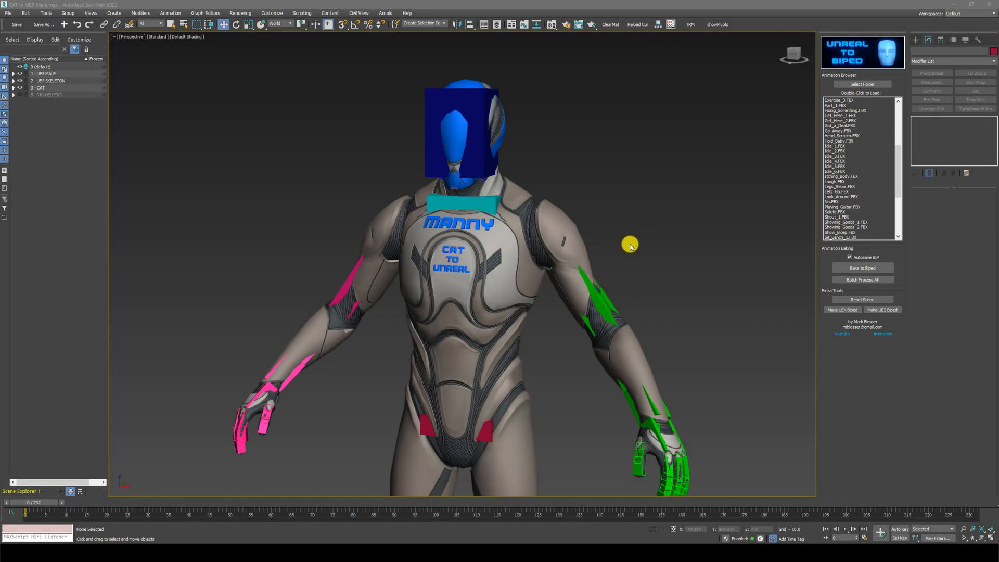
pyautogui.moveTo(628, 235)
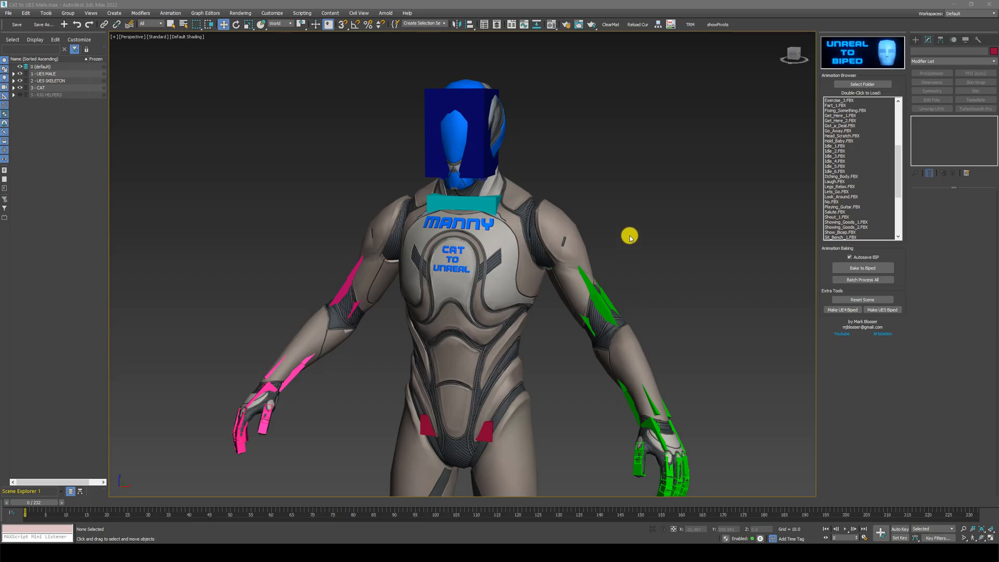
pyautogui.moveTo(54, 106)
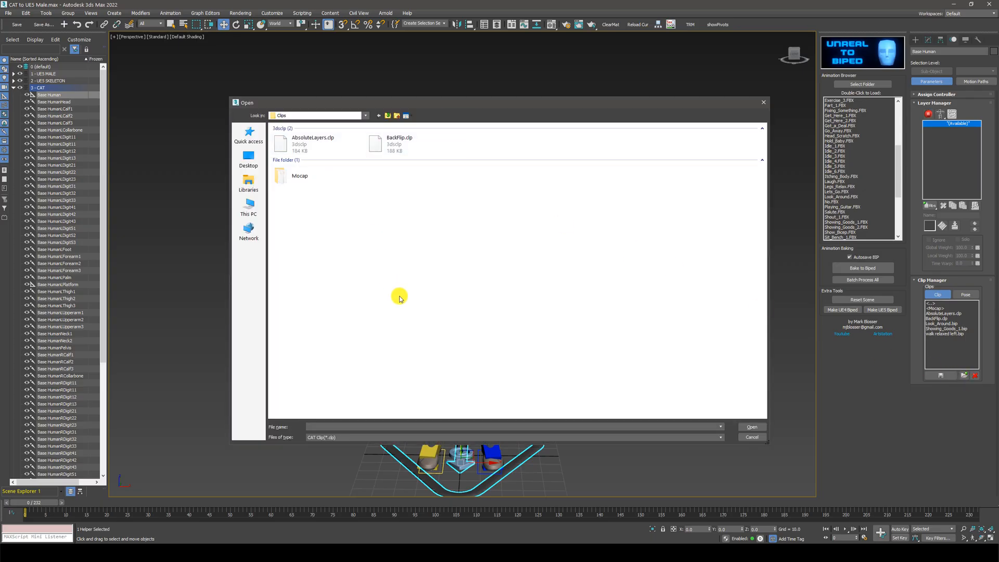
pyautogui.moveTo(391, 272)
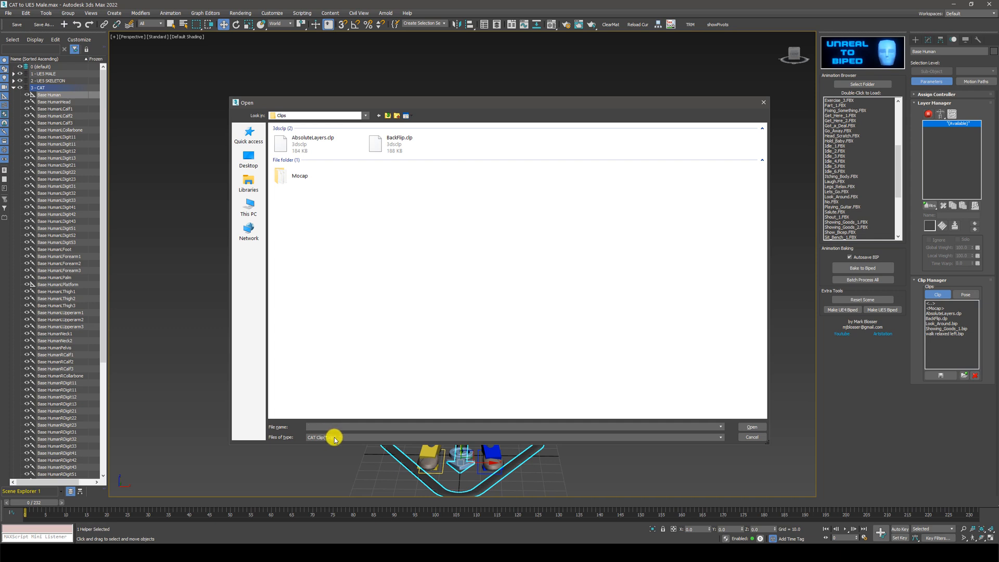
# Filter to Biped files and choose Look_Around.bip from the Clips folder to load
pyautogui.click(717, 437)
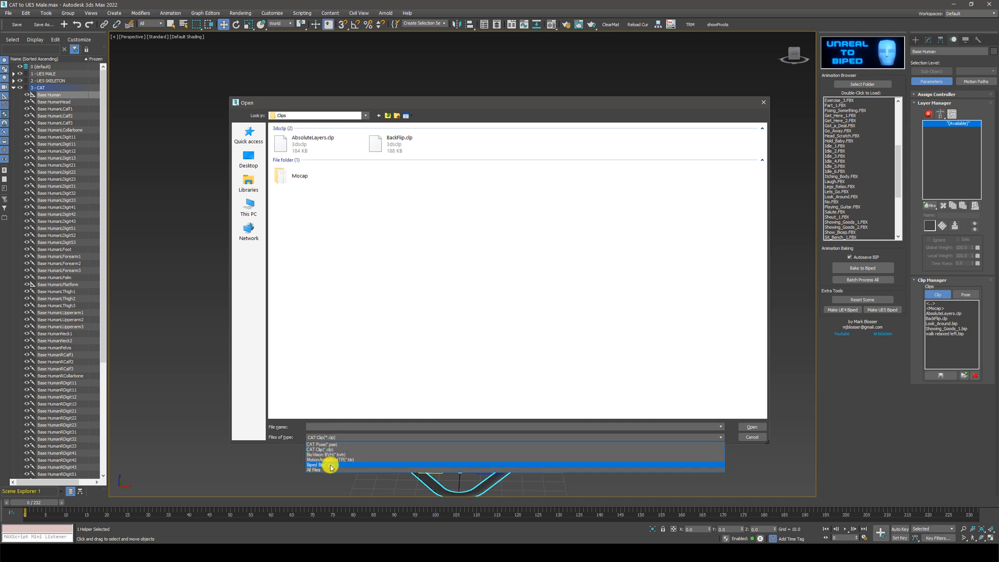
pyautogui.click(325, 465)
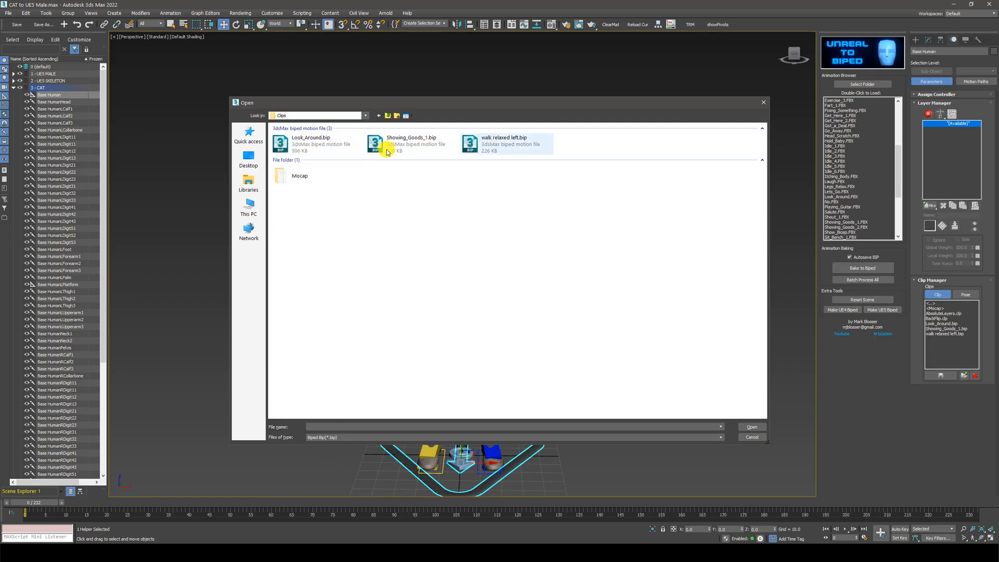
pyautogui.click(302, 145)
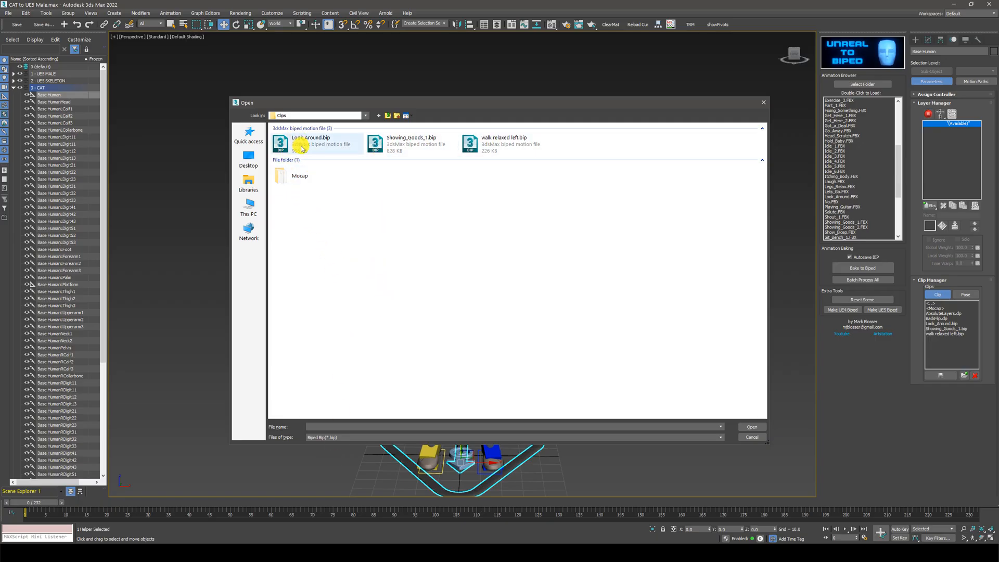
pyautogui.click(314, 143)
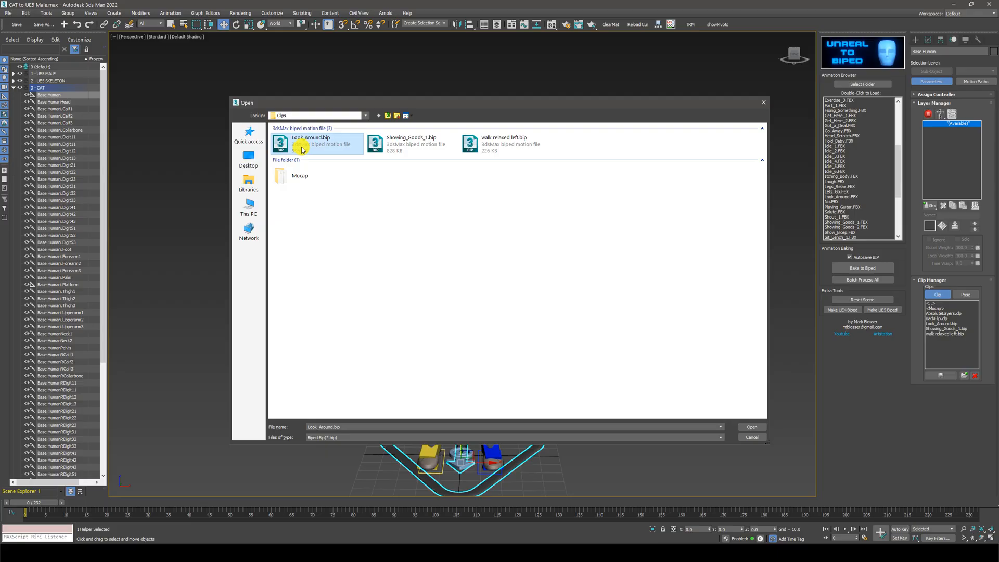
pyautogui.click(751, 426)
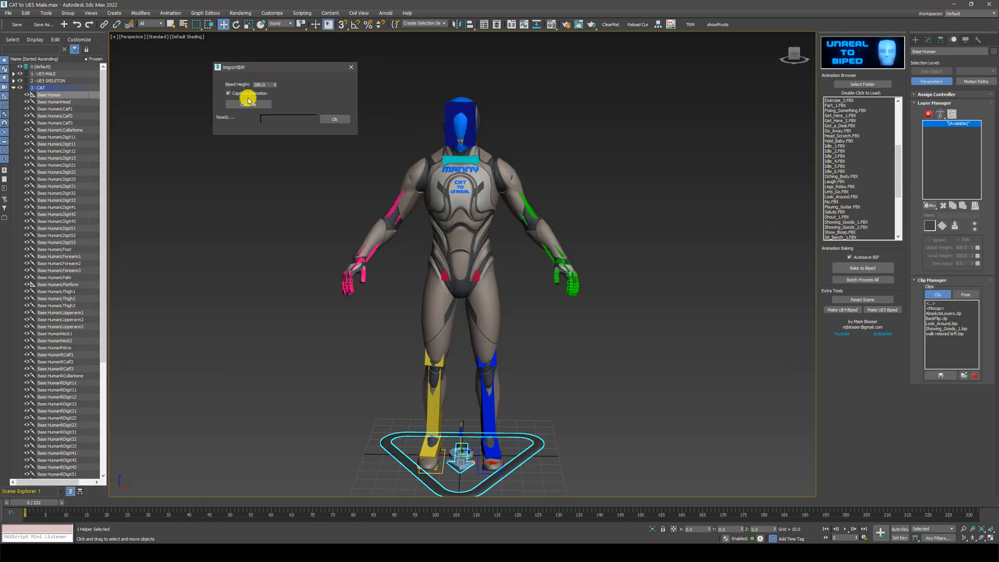
# Import the Look_Around BIP with Capture Animation on, bringing up the capture mapping window
pyautogui.click(228, 94)
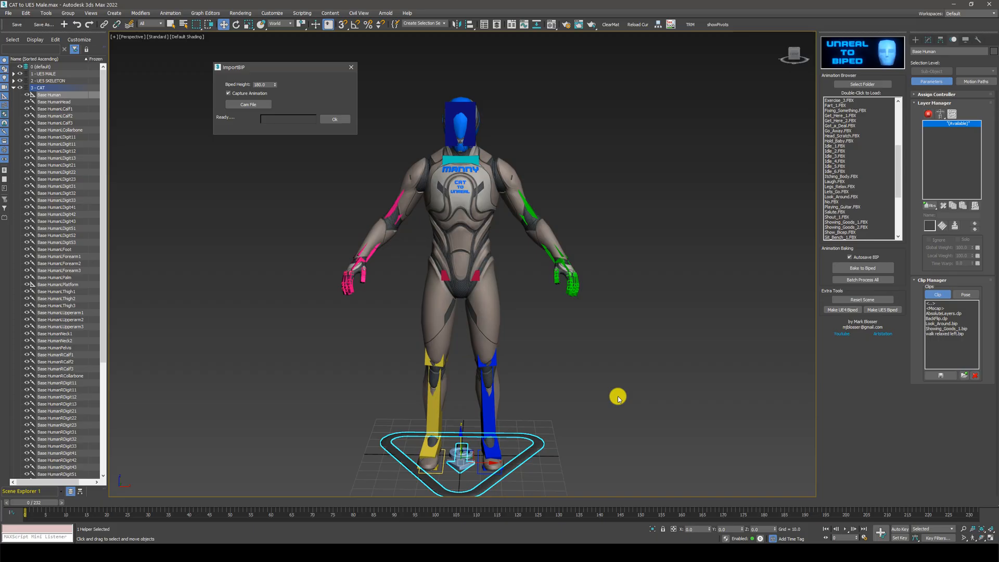
pyautogui.moveTo(614, 395)
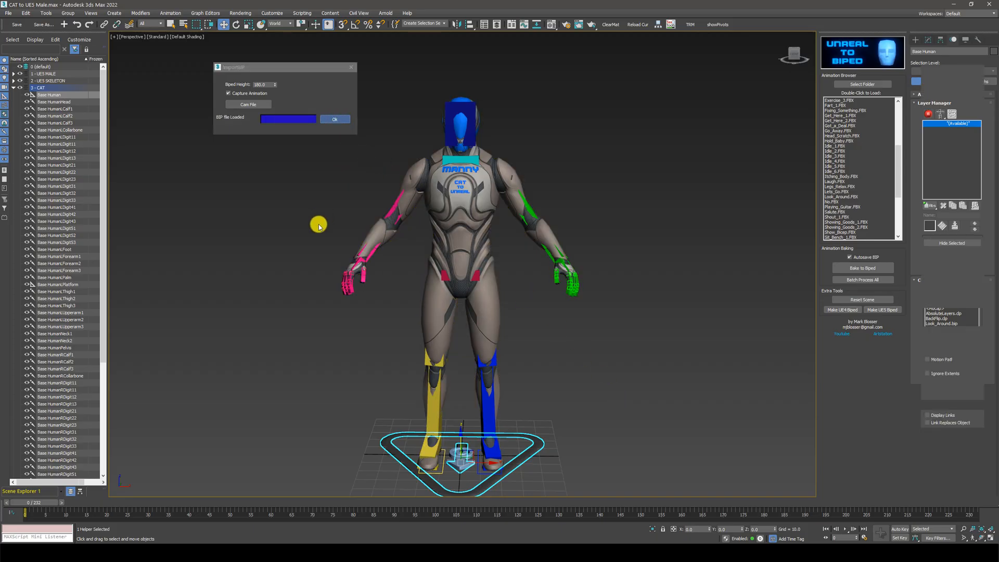
pyautogui.click(335, 118)
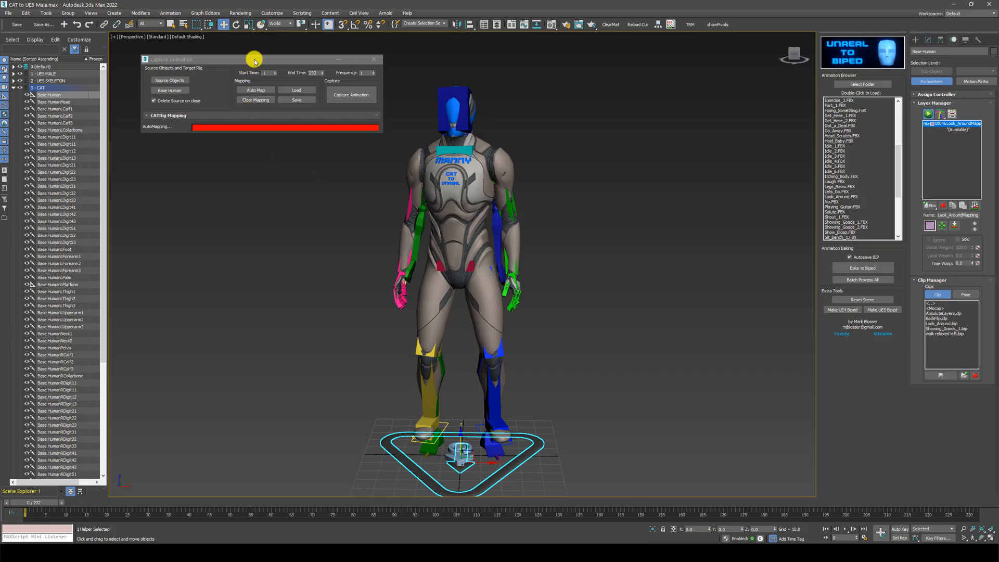
# Play the Look_Around motion on Manny to inspect how the feet move
pyautogui.click(366, 94)
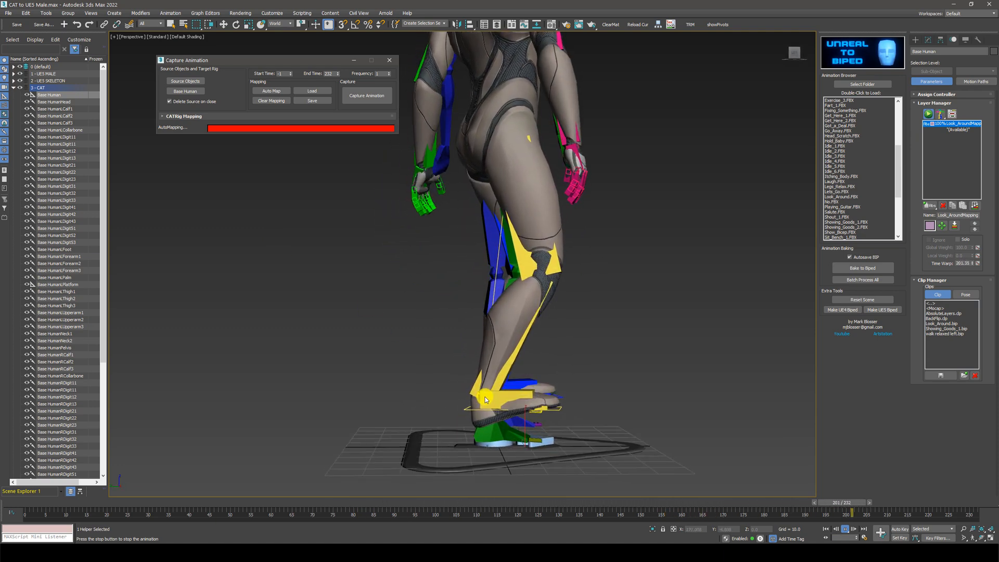
# Orbit close to the feet and rotate both foot platforms so they sit flat and forward
pyautogui.moveTo(834, 501); pyautogui.dragTo(150, 502)
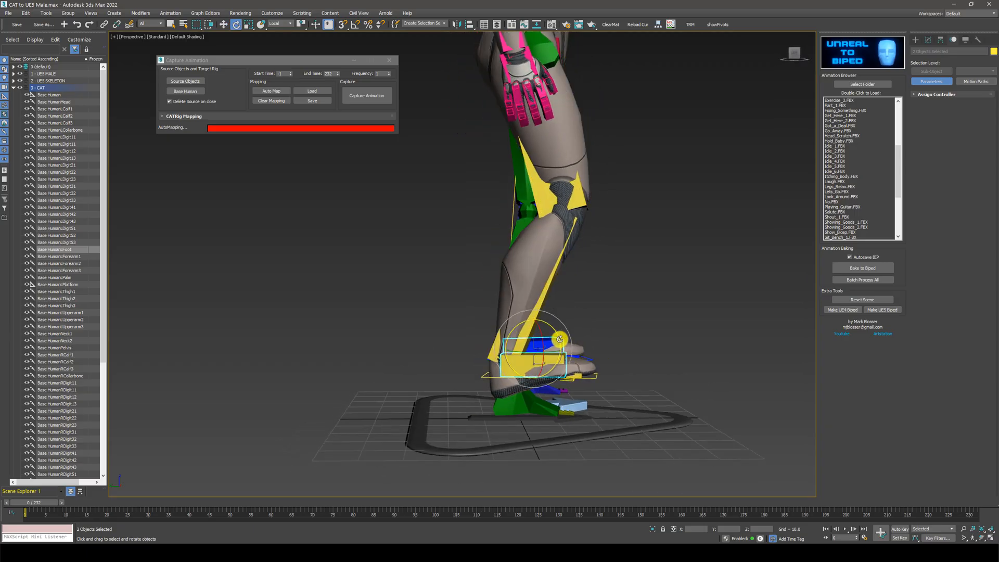
pyautogui.moveTo(557, 338); pyautogui.dragTo(561, 354)
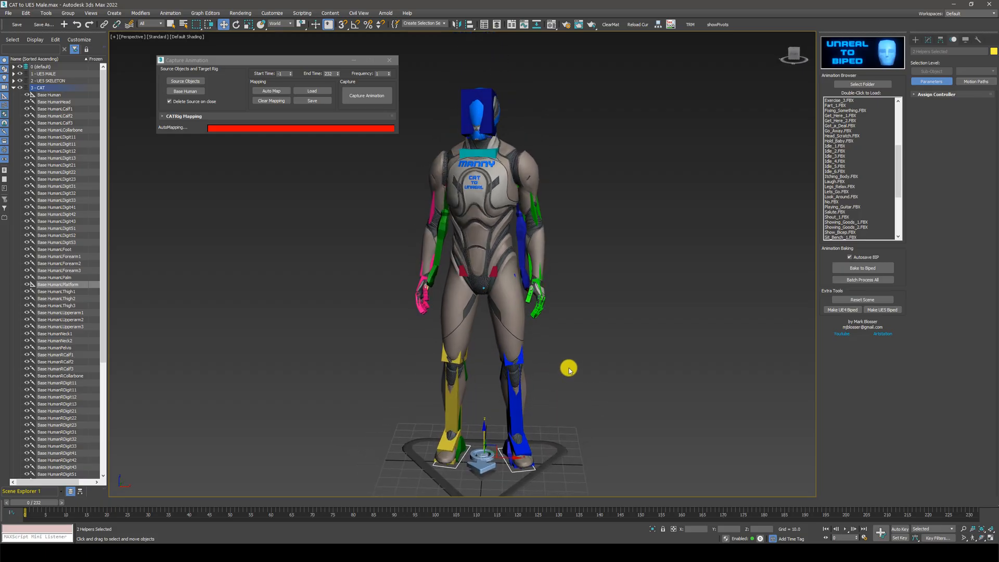
# Capture the motion onto the CAT rig and delete the source biped and mapping layer
pyautogui.click(845, 528)
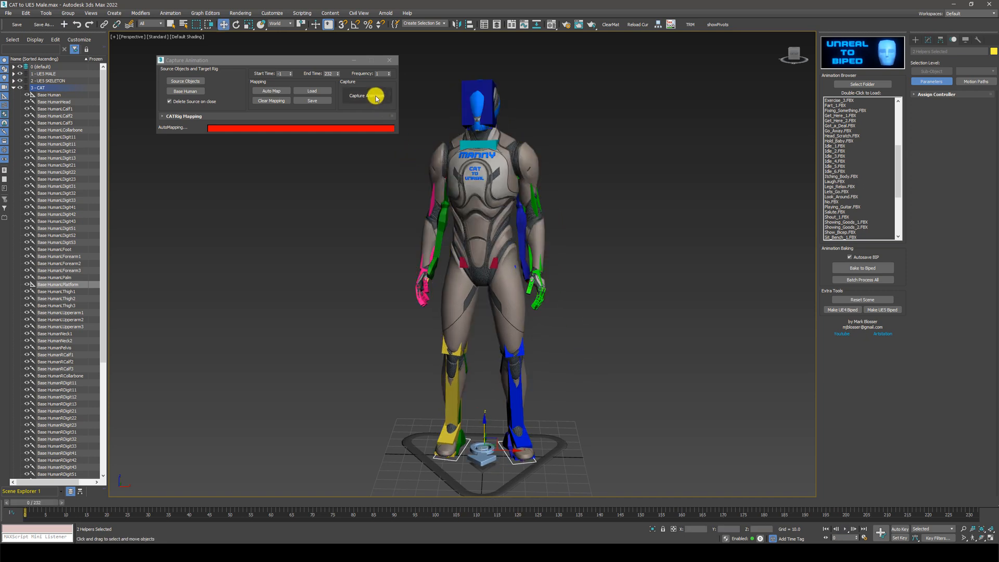
pyautogui.click(367, 95)
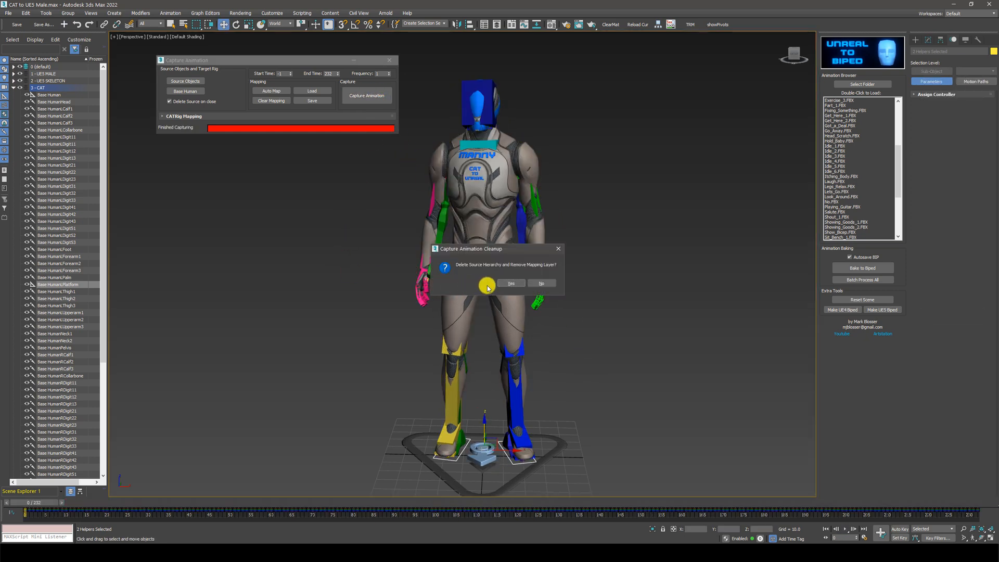
pyautogui.click(511, 283)
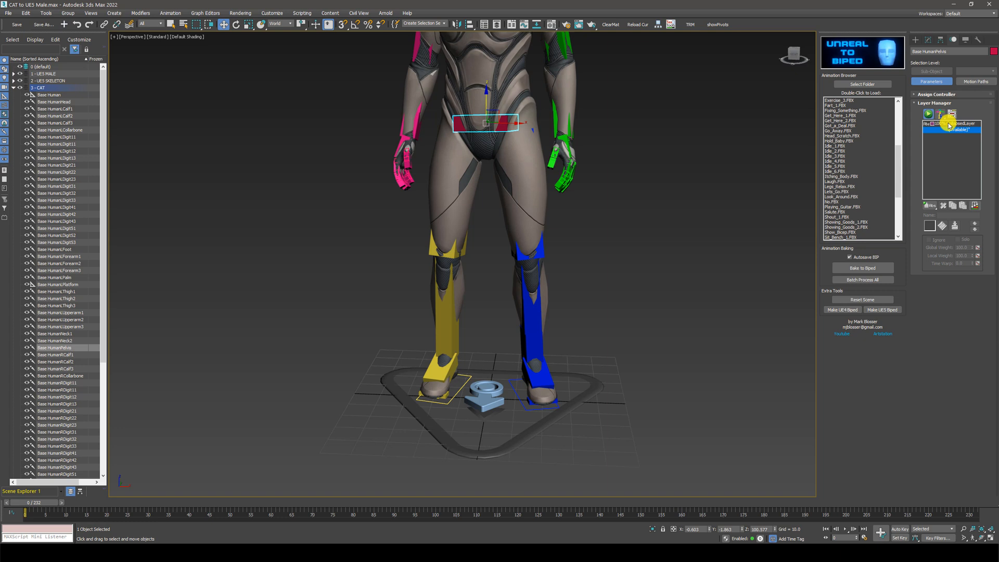
# Select the captured animation layer in the Layer Manager to show the pelvis key settings
pyautogui.click(947, 139)
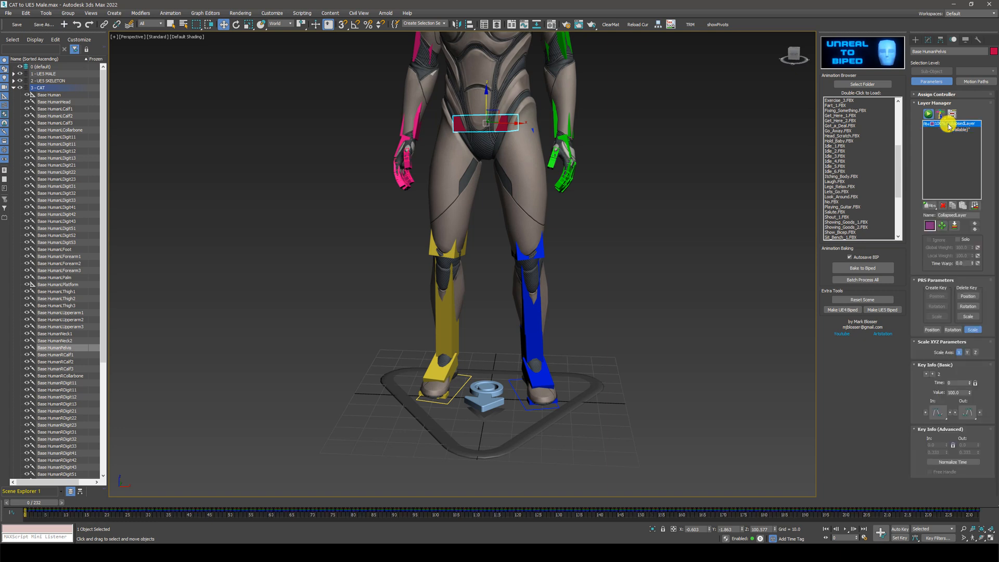